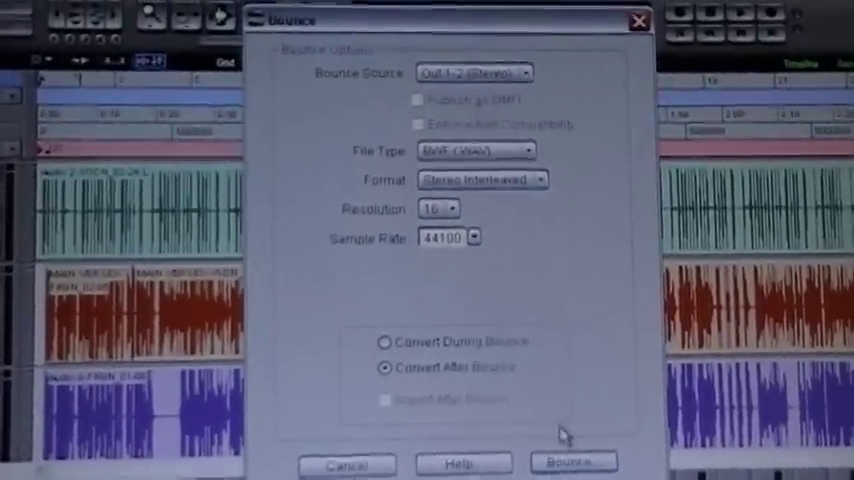
Confirm the bounce as Stereo Interleaved BWF (.WAV), 16-bit, 44100 Hz
{"action": "left_click", "coordinate": [572, 463]}
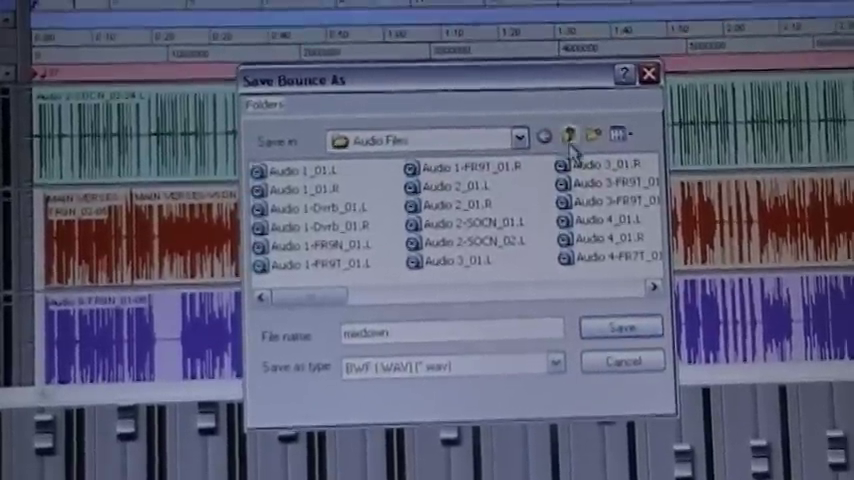
Save the bounce as 'mixdown' in the Audio Files folder to start bouncing
{"action": "left_click", "coordinate": [620, 327]}
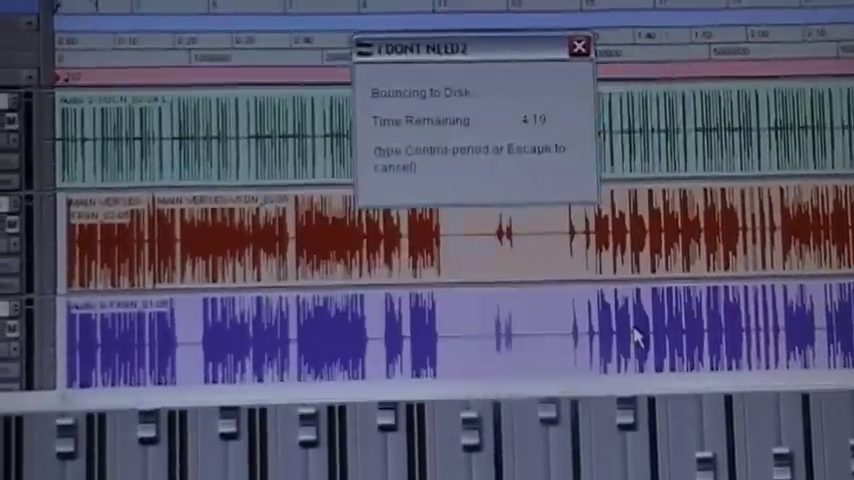